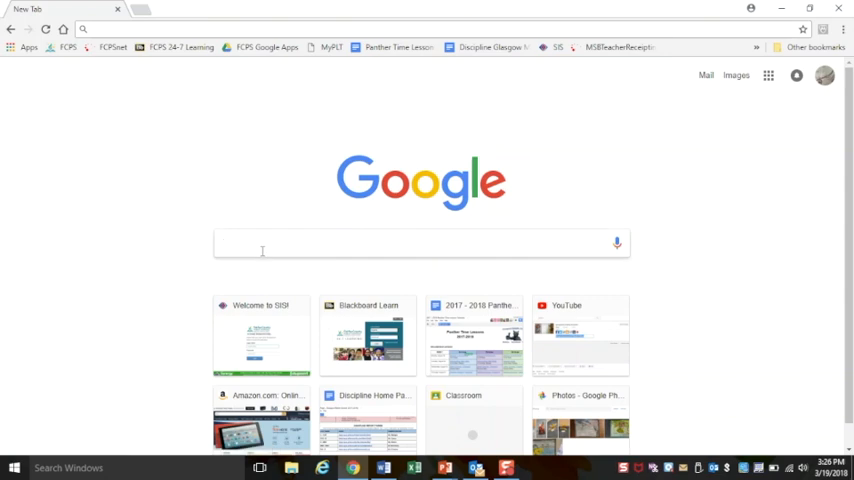
Search Google for 'trash can full of food' and switch to image results
type("t")
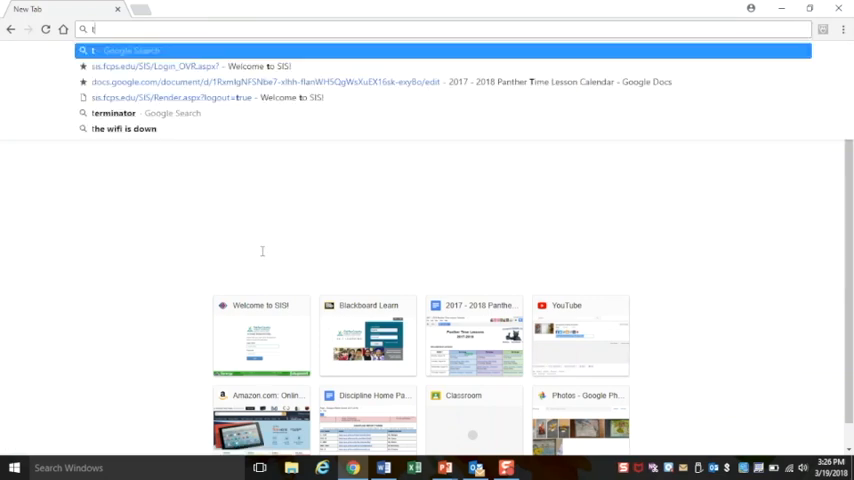
type("rash can full of food")
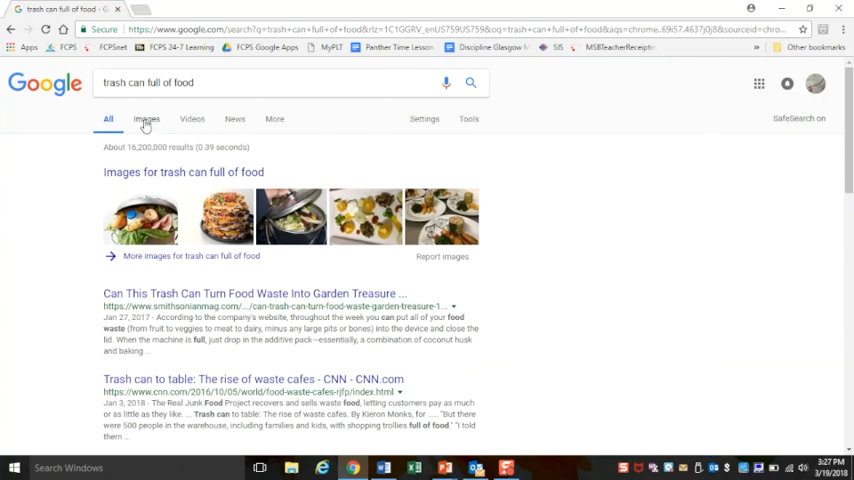
left_click(146, 118)
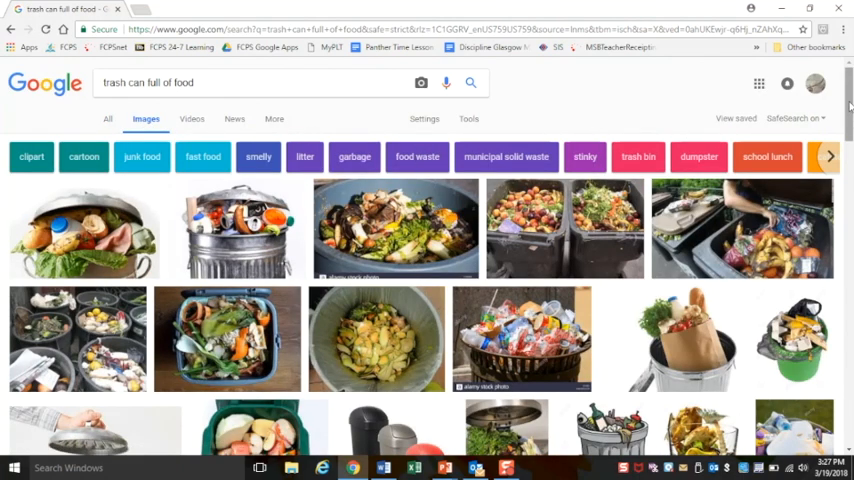
mouse_move(251, 242)
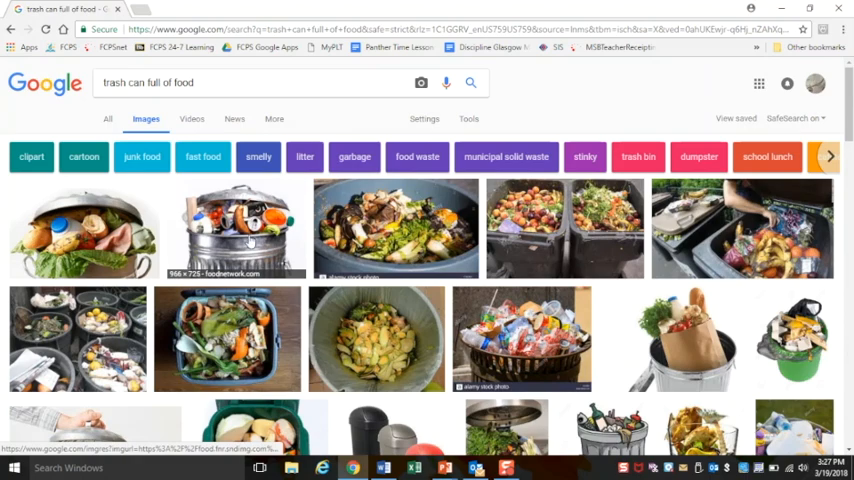
Preview the metal trash can photo and visit its Food Network host page
left_click(237, 228)
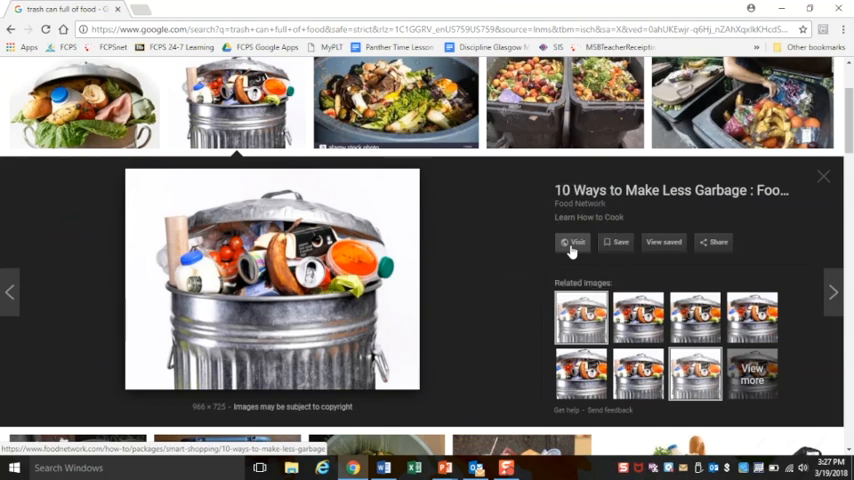
left_click(573, 241)
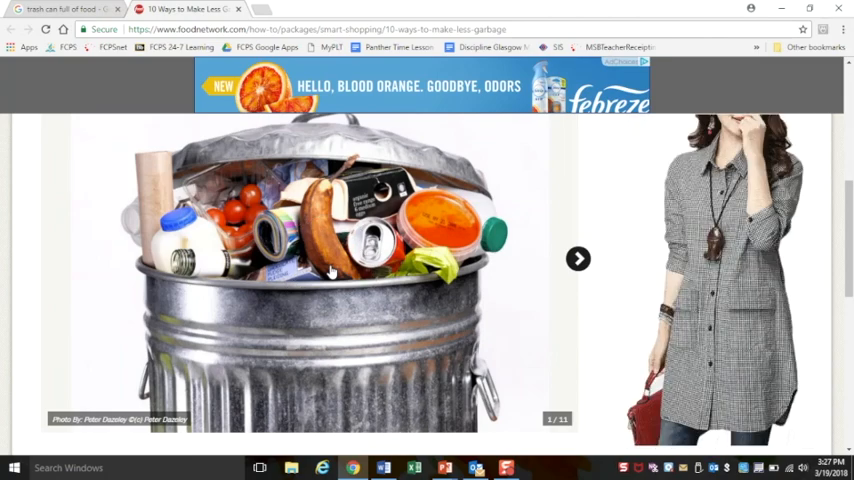
Copy the overflowing trash can photo, then bring up the Windows Start app list
right_click(330, 270)
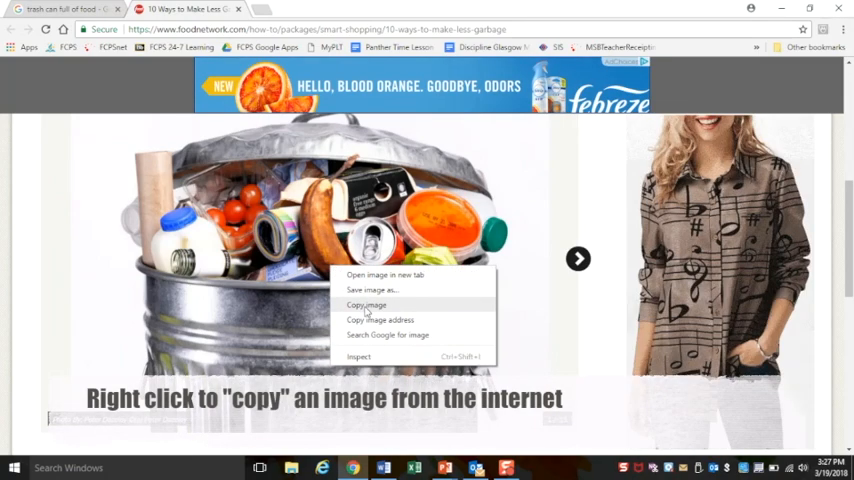
left_click(365, 304)
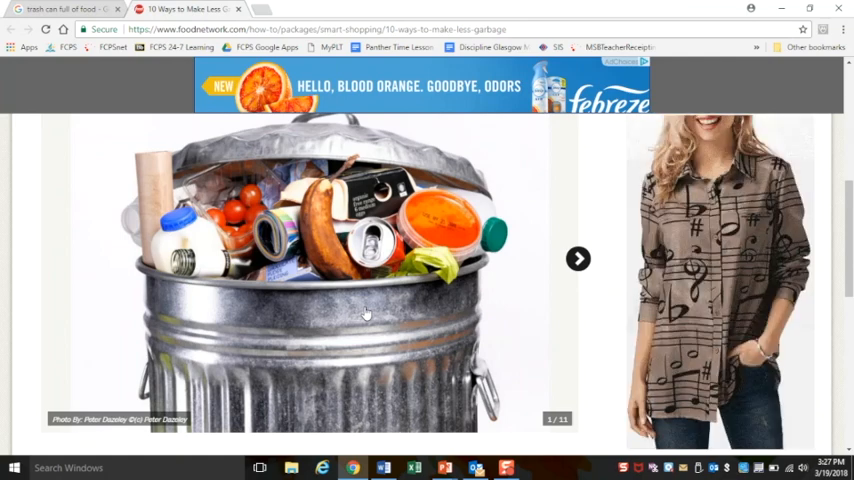
left_click(13, 467)
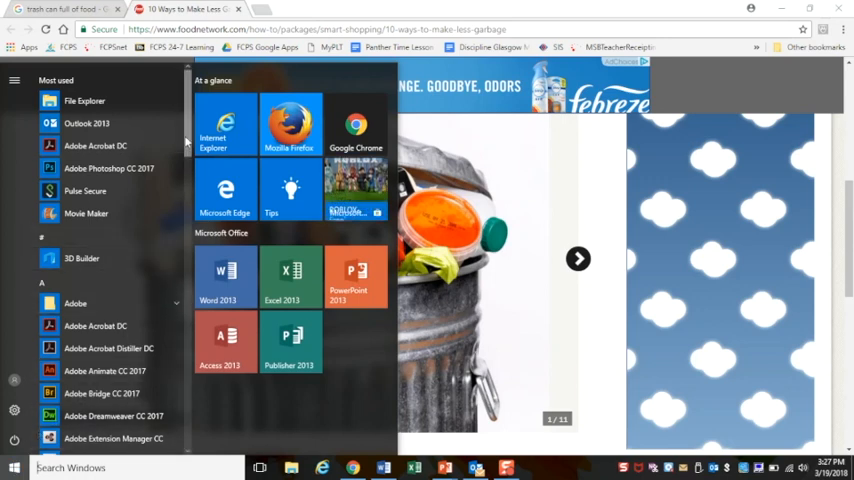
Launch Publisher 2013 from the Microsoft Office 2013 group
scroll("down", 3)
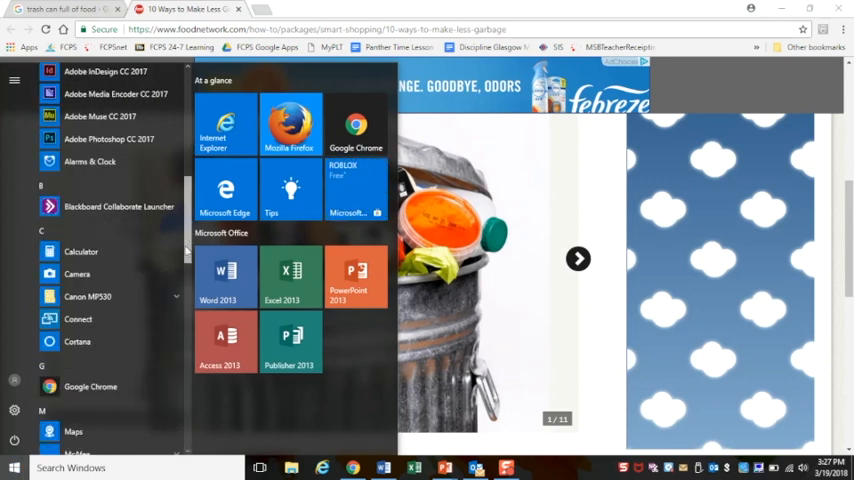
scroll("down", 3)
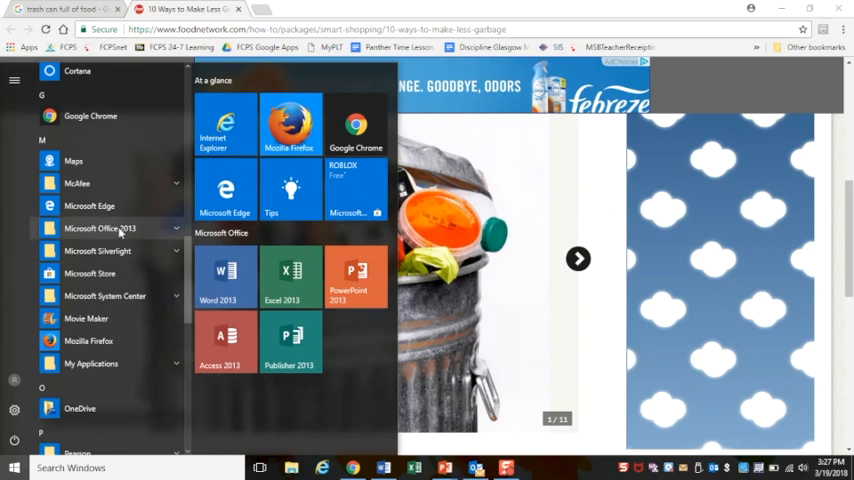
left_click(99, 228)
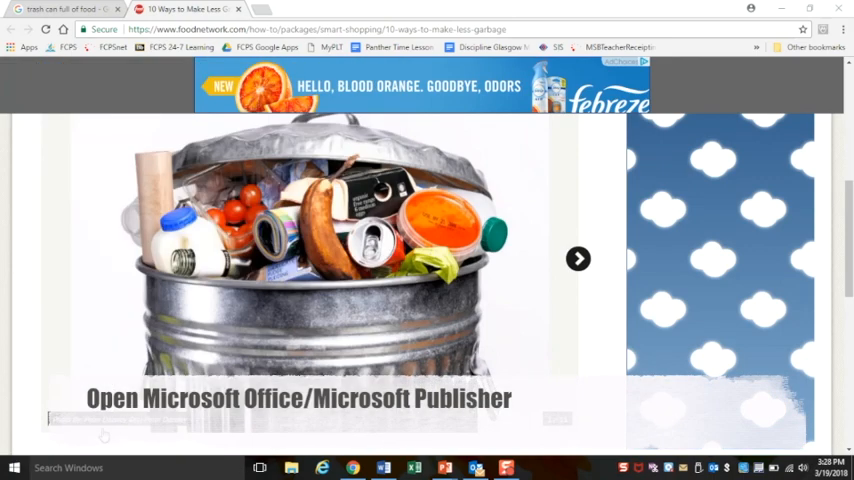
left_click(537, 467)
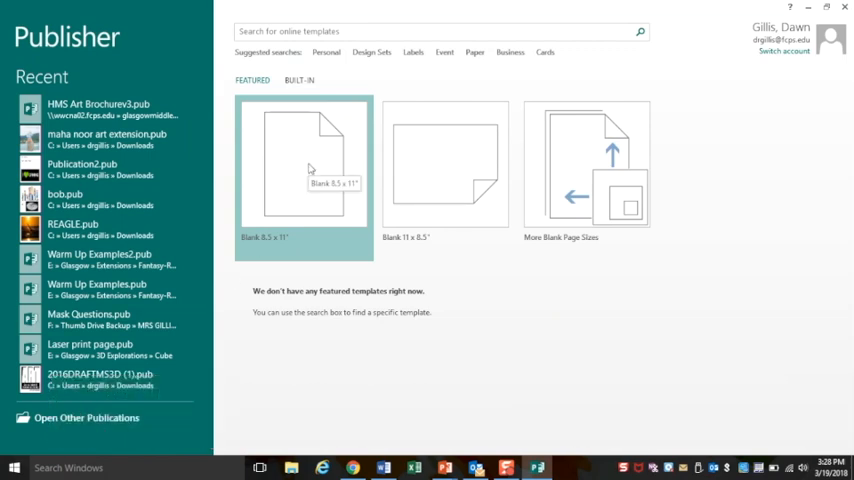
Create a Blank 8.5 x 11 publication and paste the trash can photo onto its page
left_click(308, 163)
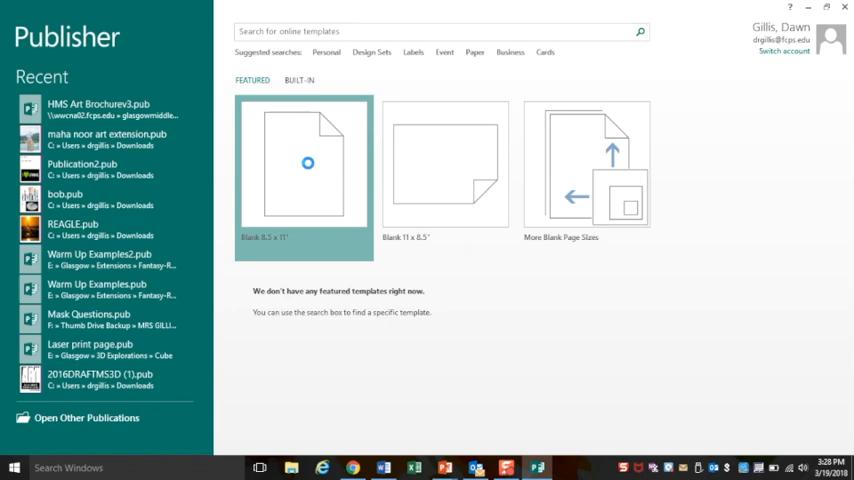
left_click(308, 163)
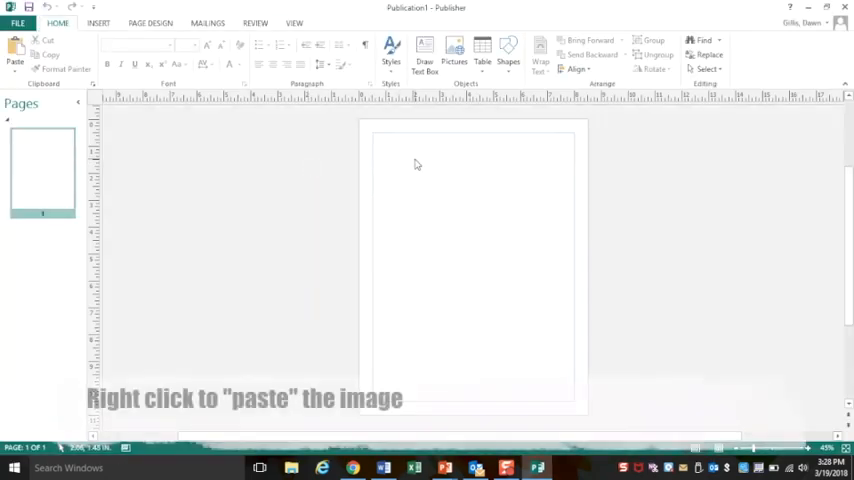
right_click(417, 164)
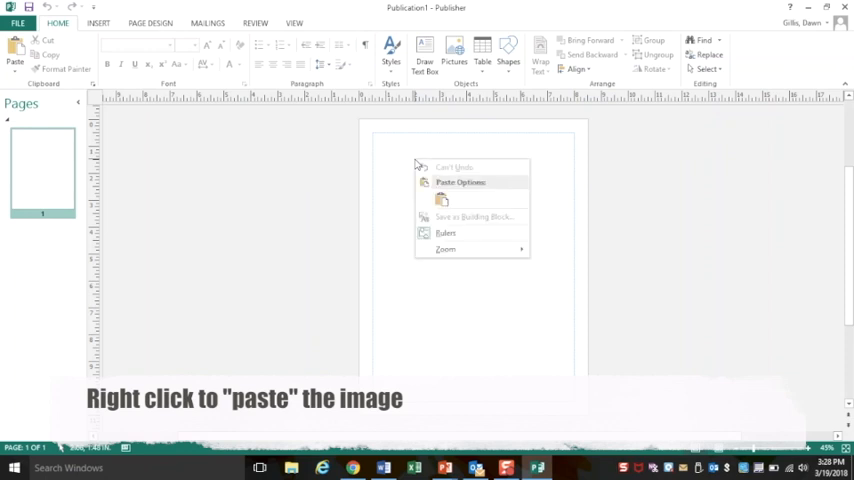
left_click(441, 200)
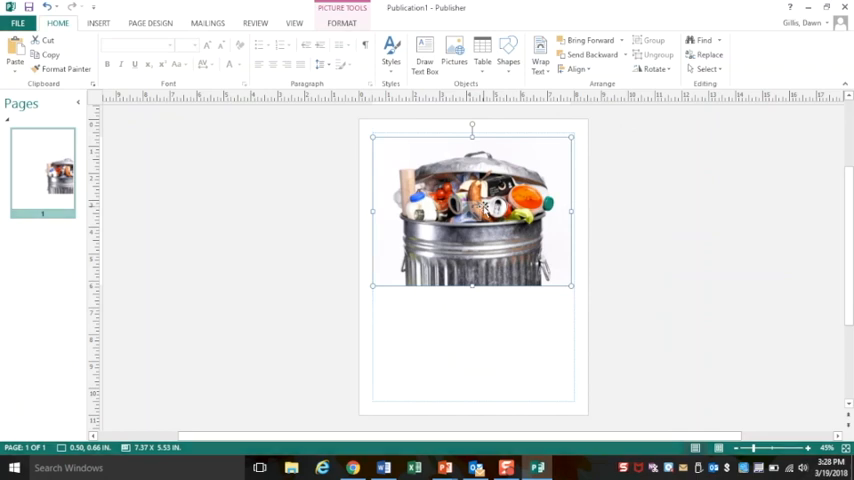
Shrink the trash can photo toward the top of the page and show the View options
left_click_drag(570, 285, 508, 240)
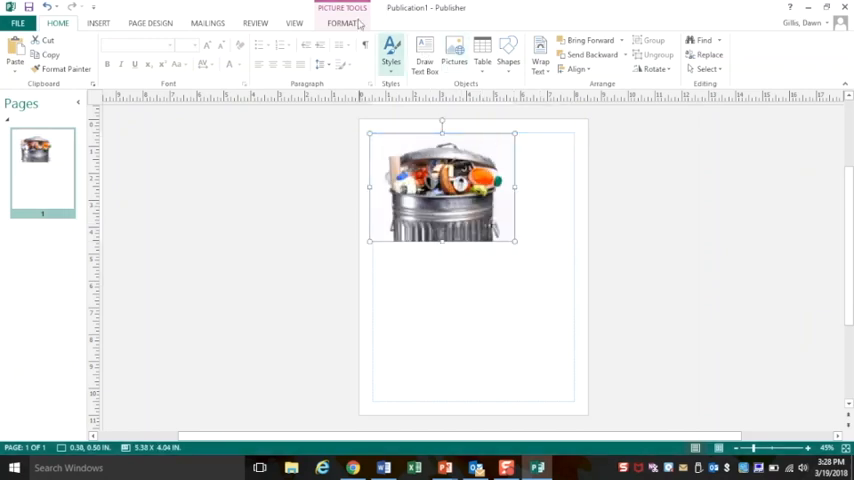
left_click(294, 22)
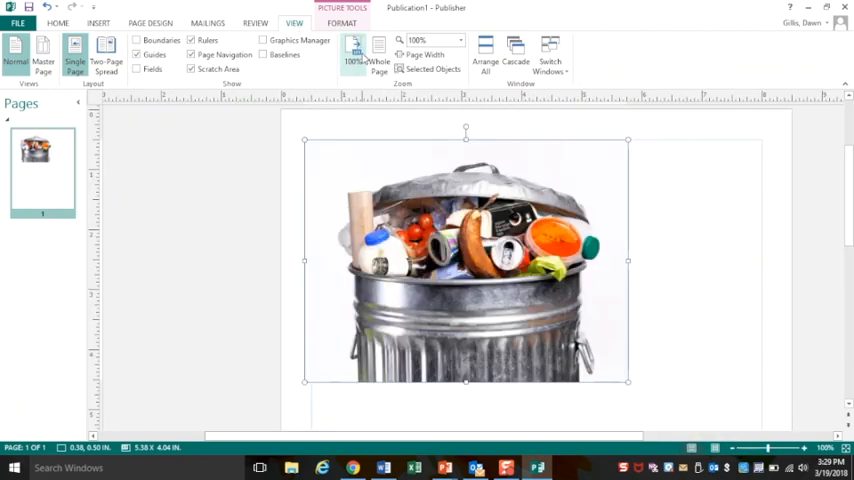
mouse_move(730, 261)
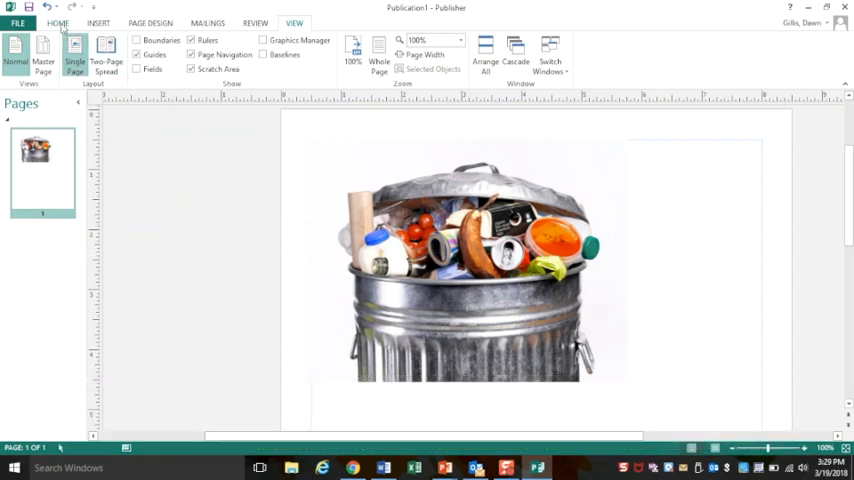
Draw a small 'Your name' text box to the right of the photo
left_click(58, 22)
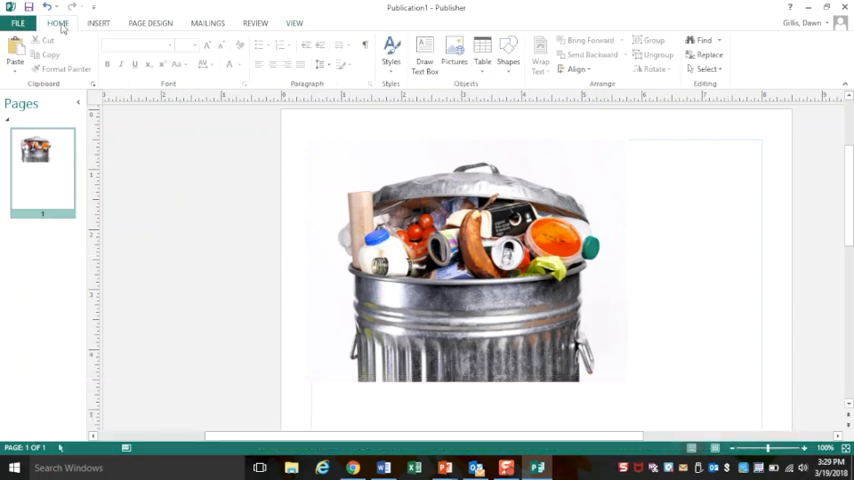
left_click(424, 48)
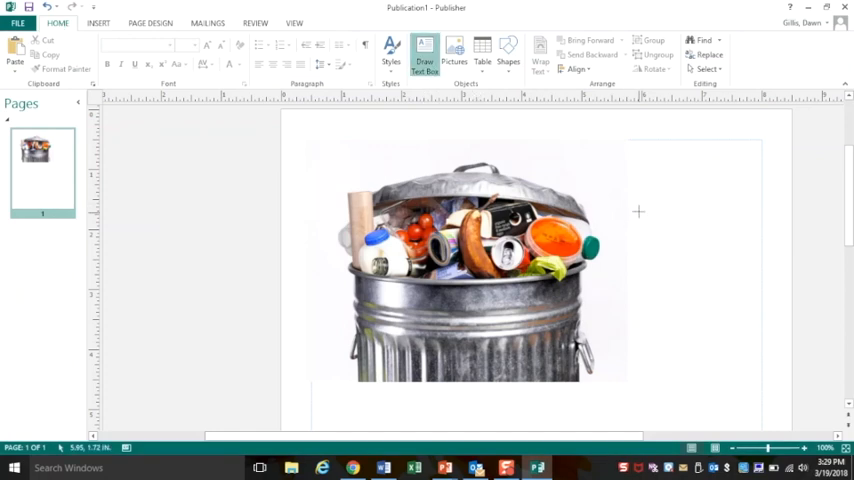
left_click_drag(628, 138, 760, 201)
type("Your name")
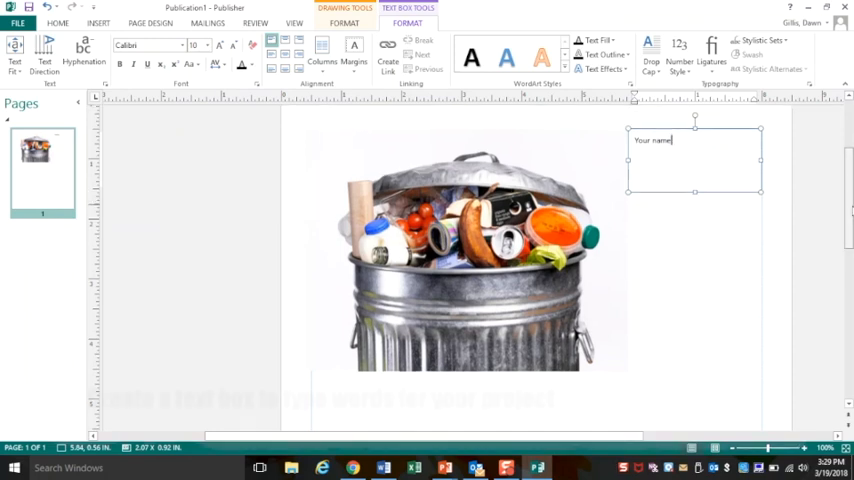
scroll("down", 3)
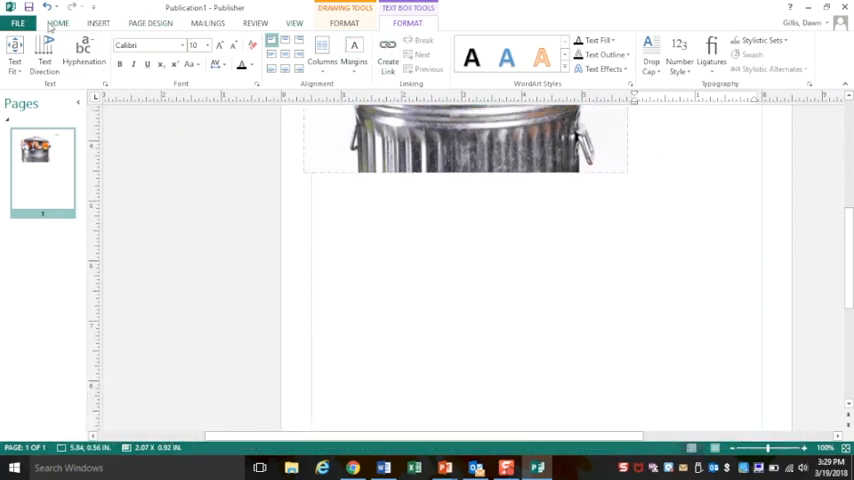
Draw a large text box below the photo and type the 40% food-waste fact
left_click(57, 23)
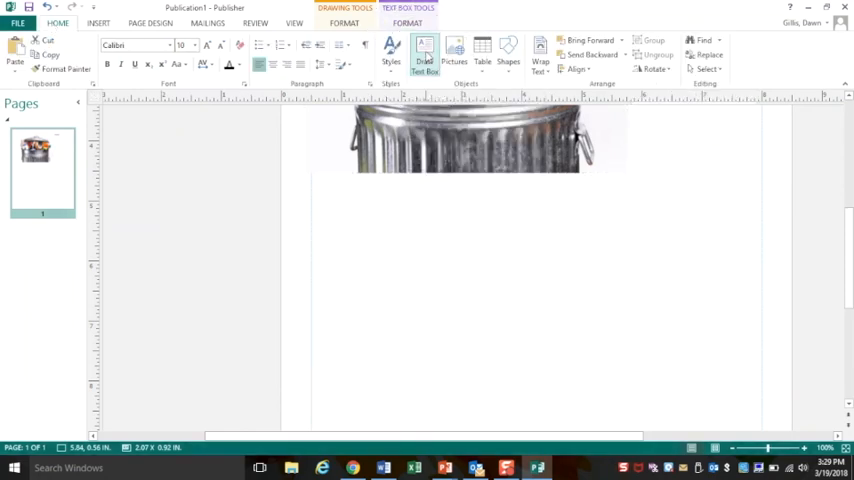
left_click_drag(333, 189, 745, 359)
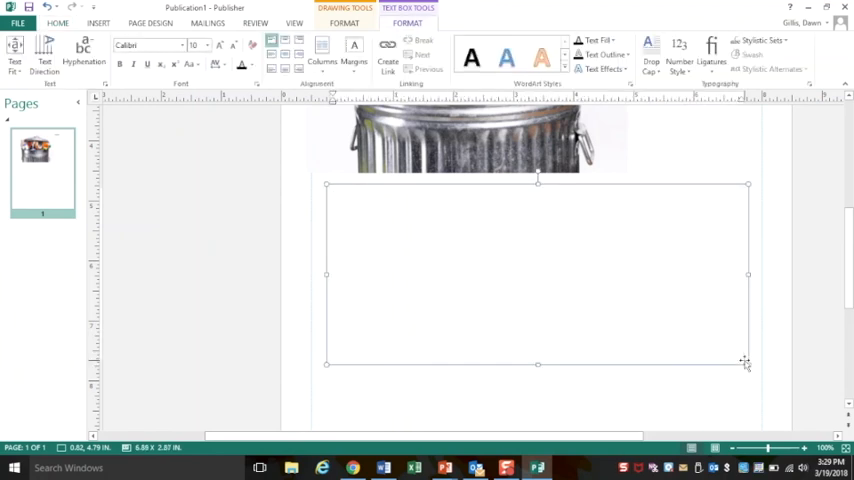
type("In the Un")
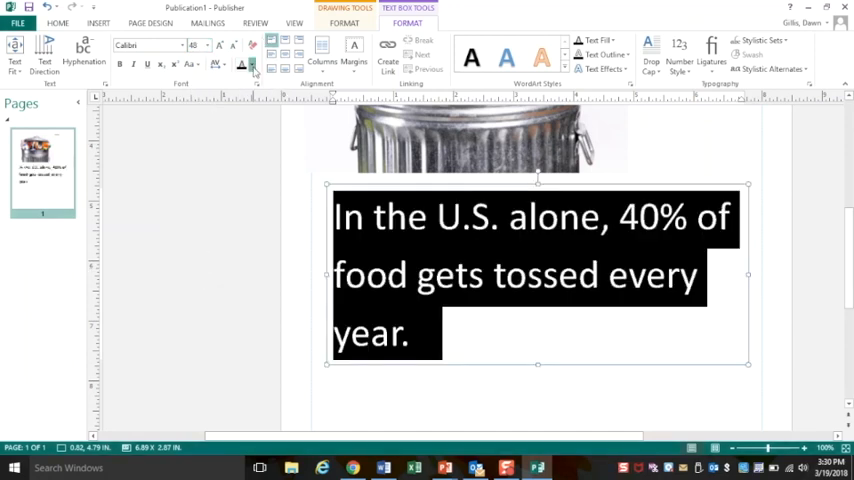
Make the fact text red Book Antiqua and finish it with 'every year.'
left_click(254, 64)
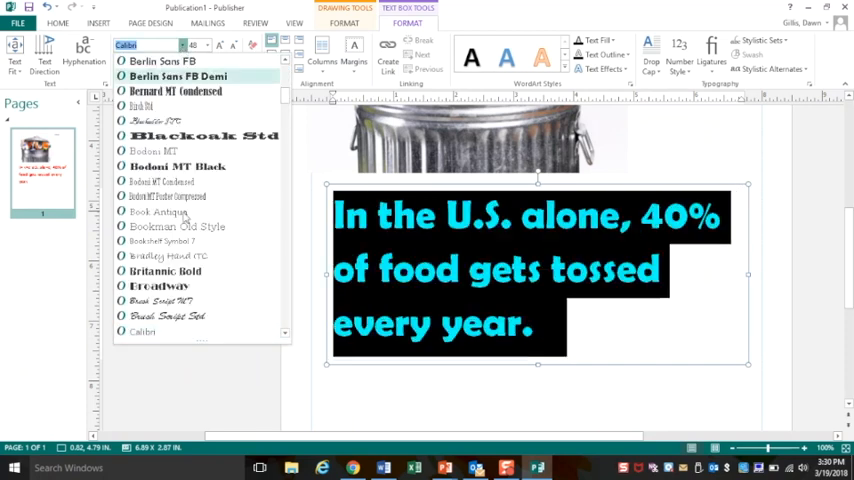
left_click(157, 211)
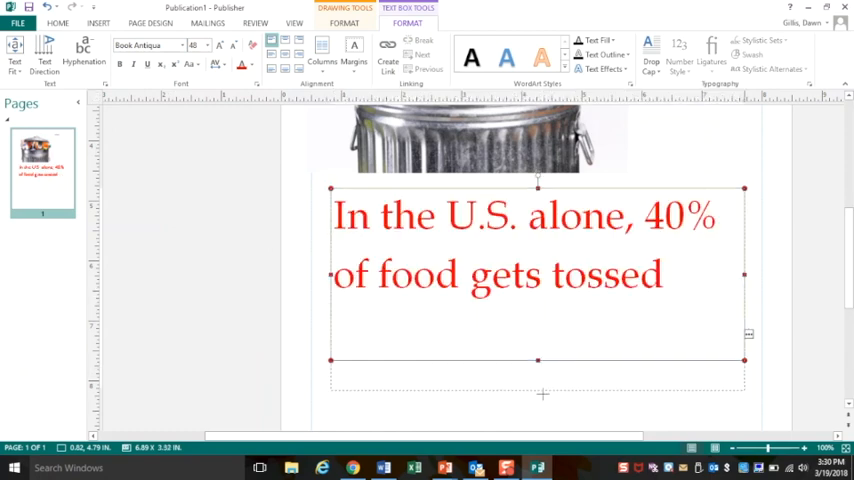
type("every year.")
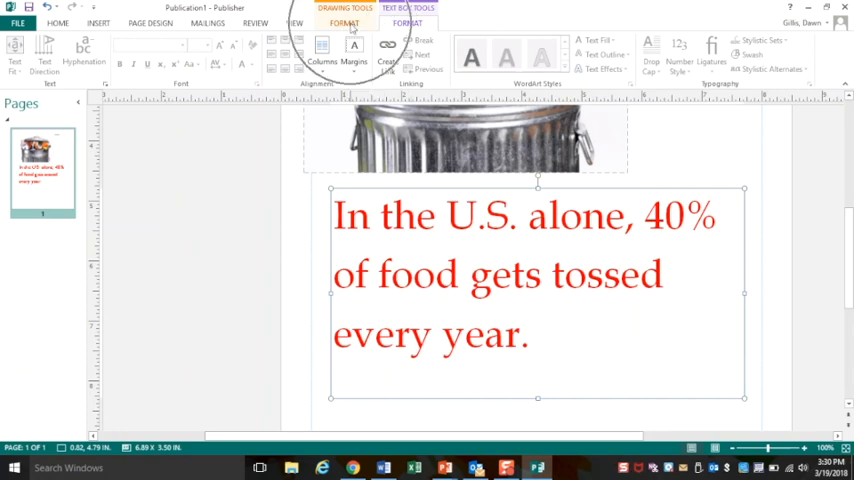
Give the fact box a pink shape fill, then show the File information view
left_click(344, 23)
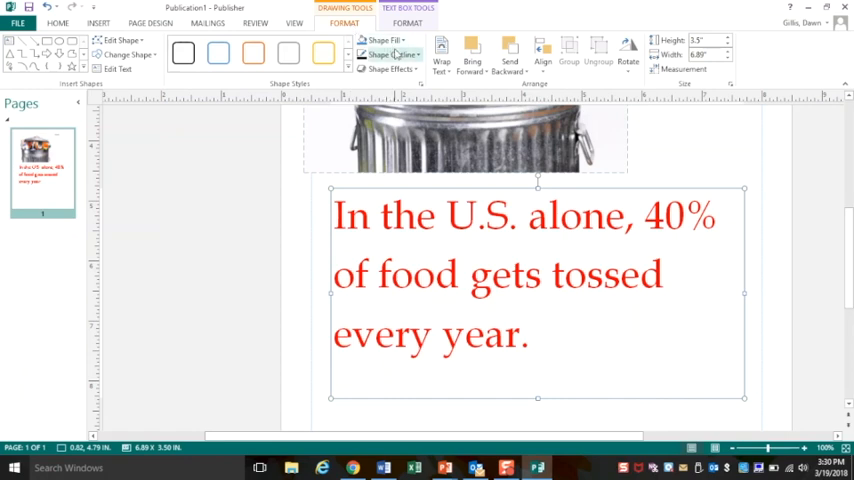
left_click(383, 40)
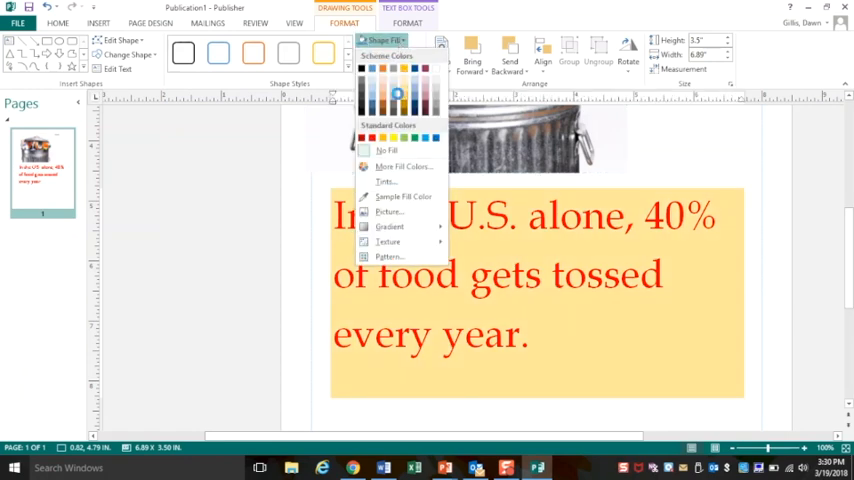
left_click(394, 92)
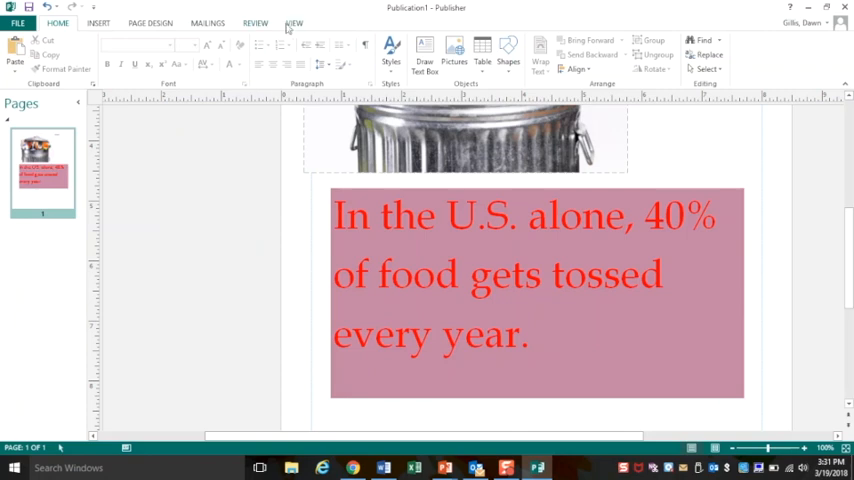
left_click(294, 22)
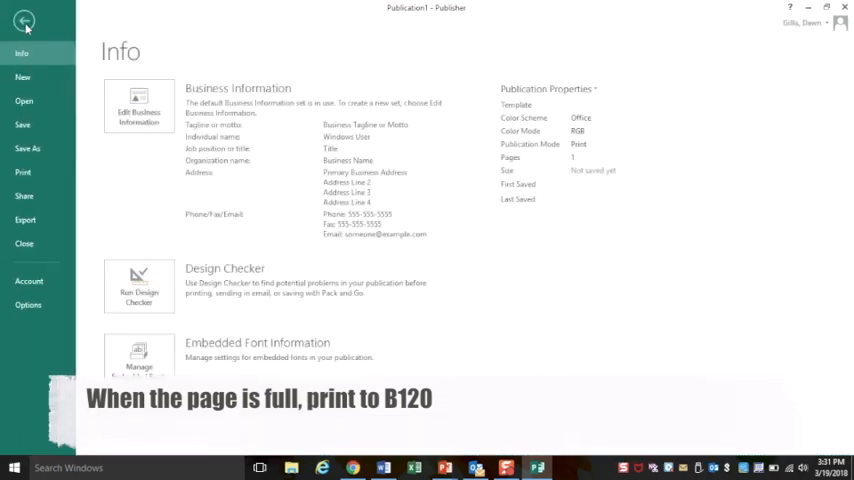
Print the finished flyer page to the B120 HP LJ 4650 printer
left_click(23, 172)
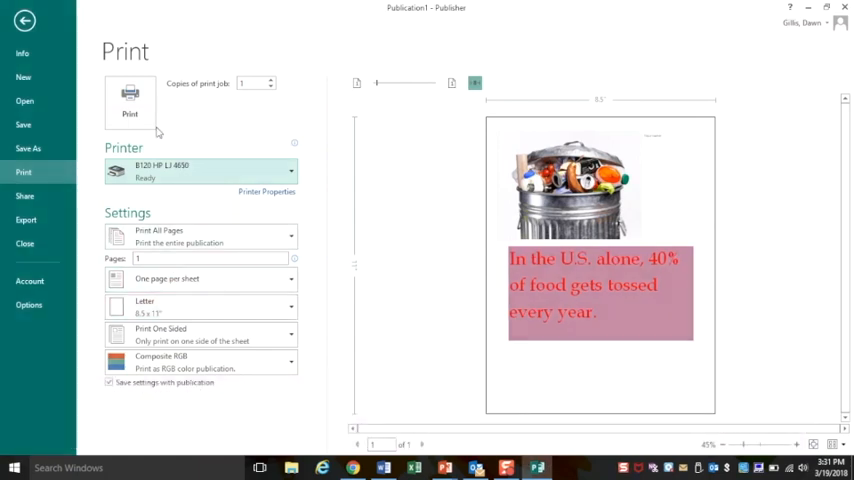
left_click(24, 20)
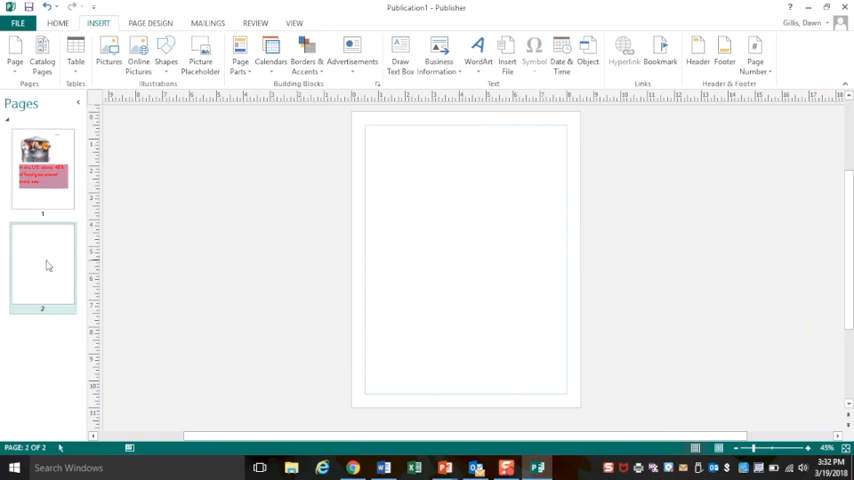
Return to the first flyer page after the blank second page is added
left_click(42, 168)
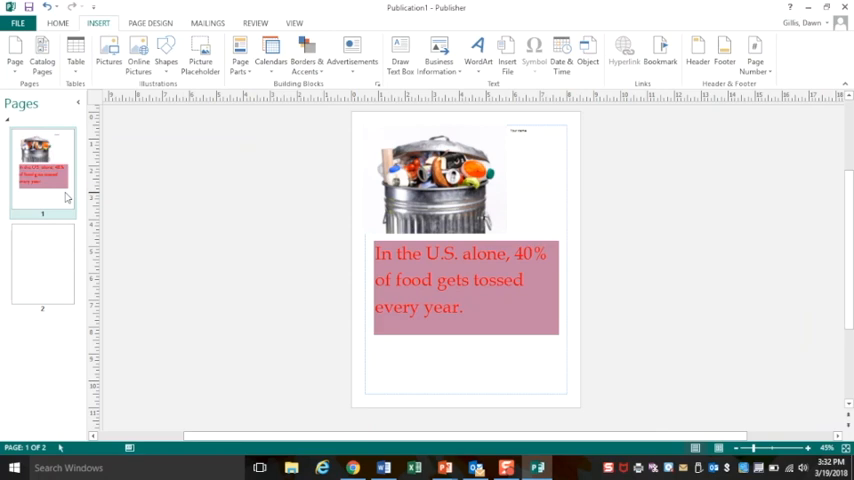
mouse_move(159, 178)
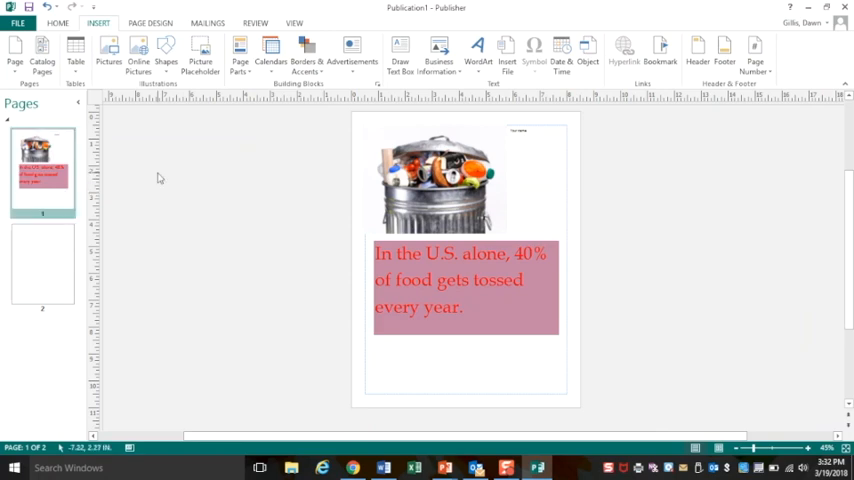